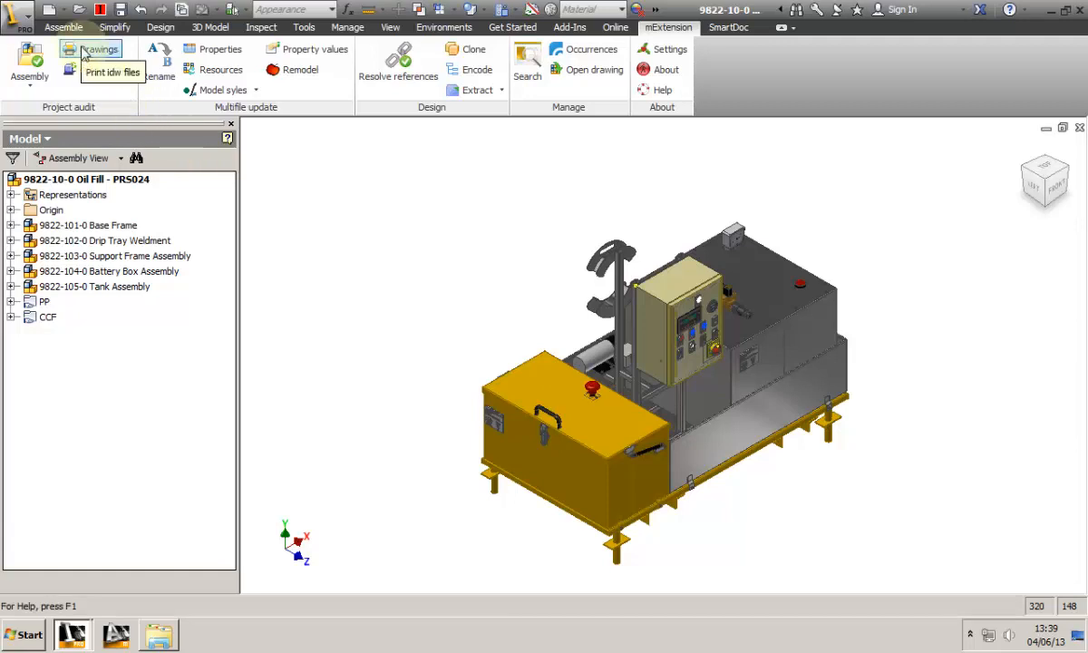
Open Drawings (Print idw files) from the mExtension Project audit panel.
click(100, 49)
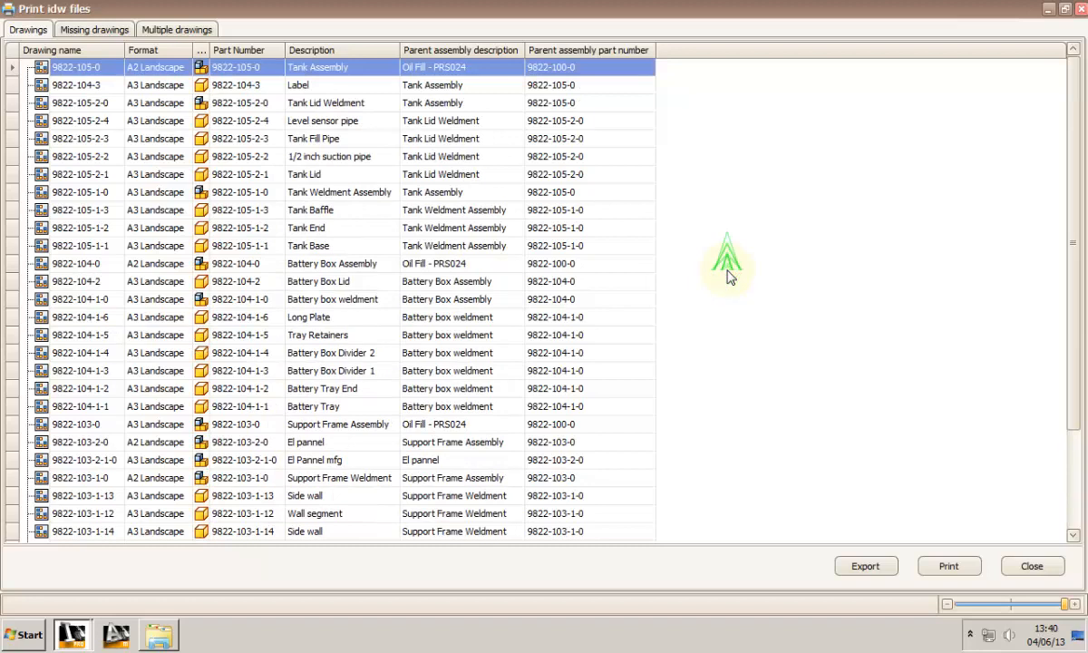
Check the Missing and Multiple drawings tabs, then sort drawings by Drawing name.
click(93, 29)
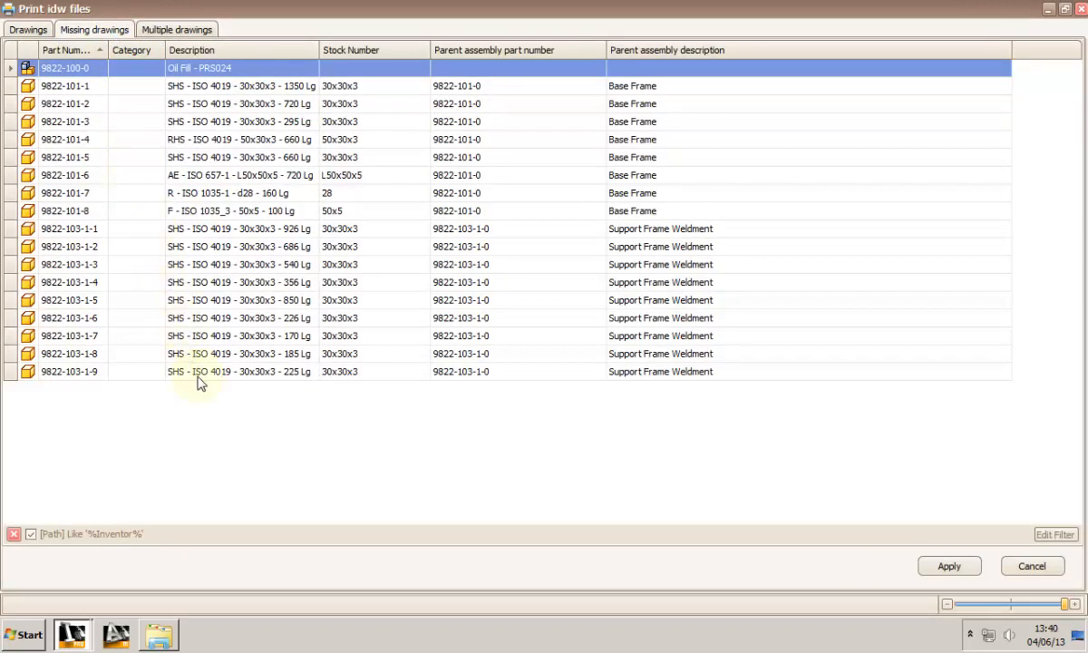
click(177, 29)
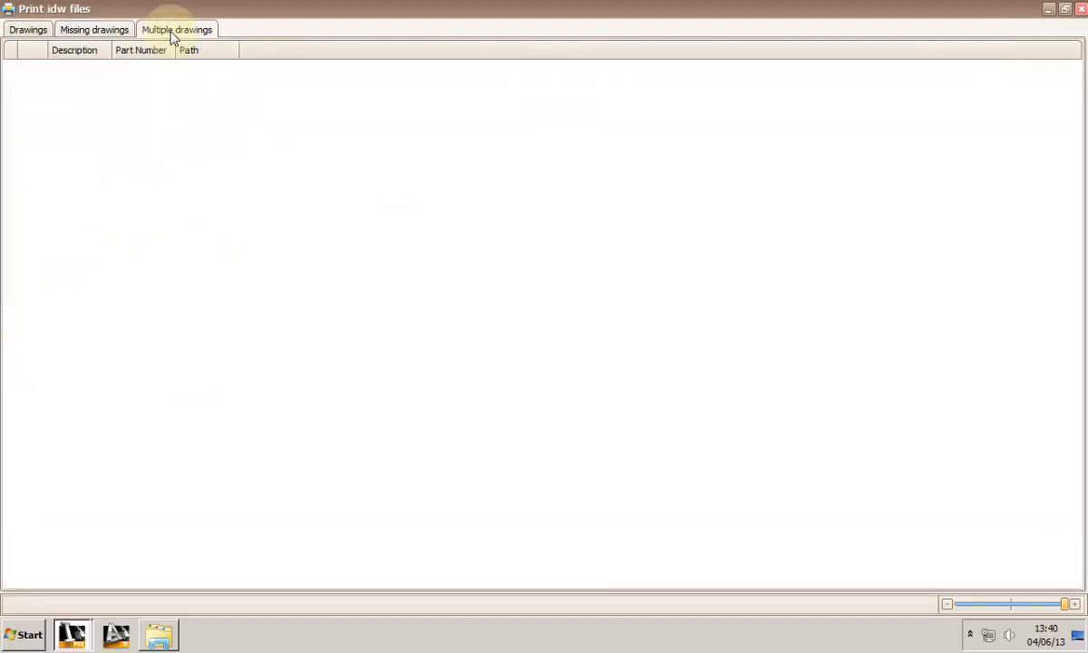
click(93, 29)
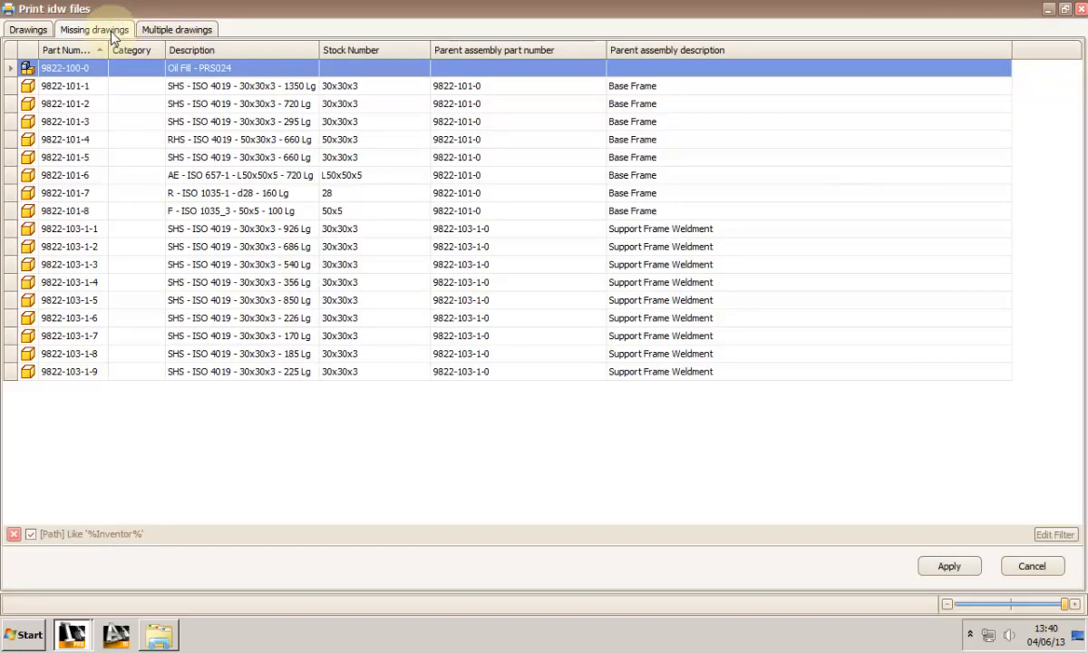
click(28, 29)
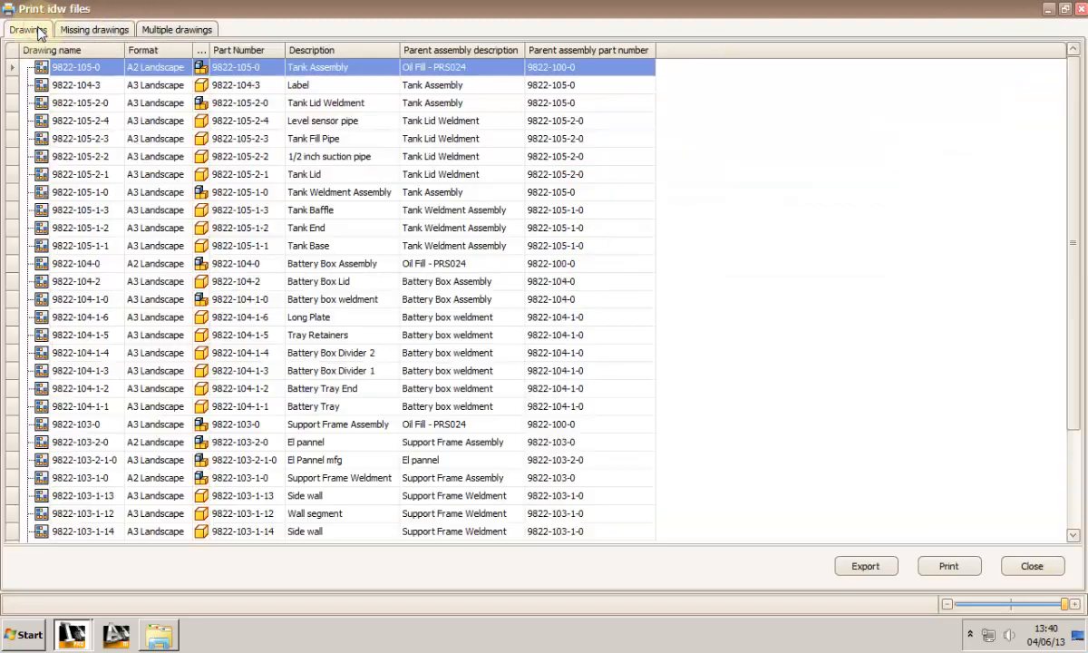
click(52, 50)
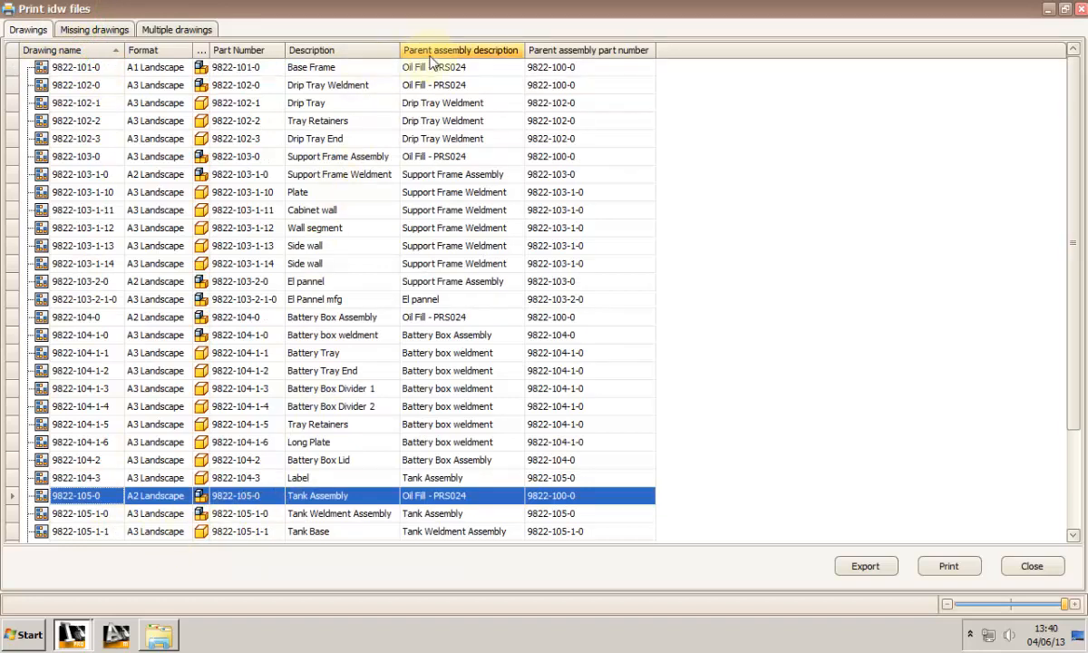
mouse_move(426, 60)
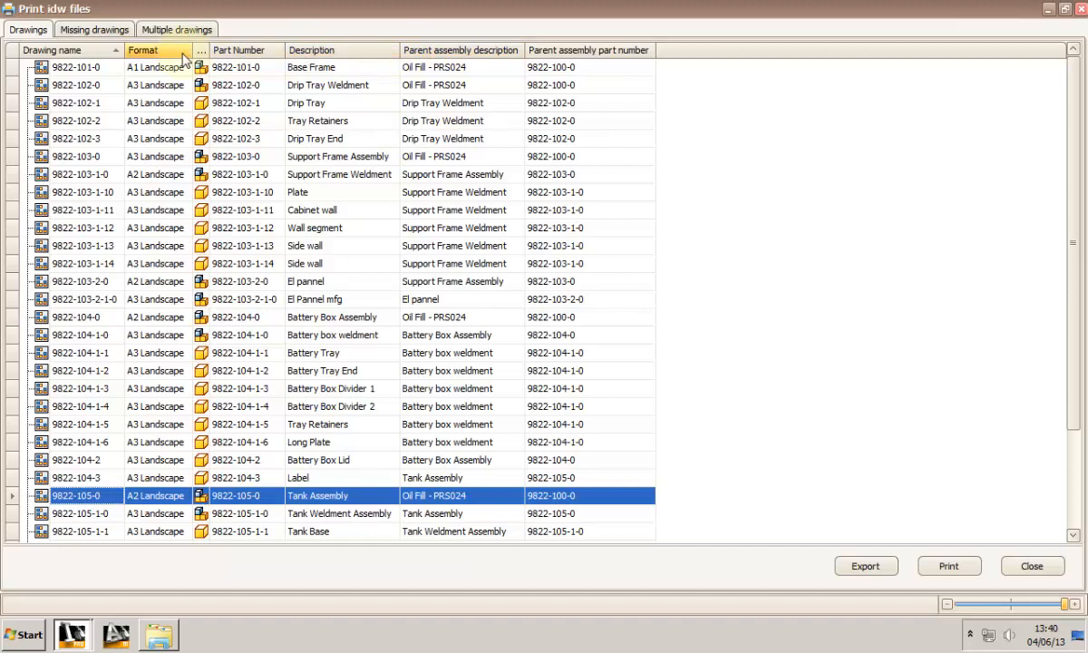
Sort by Format and print the A3 Landscape drawings on the A3 printer.
click(142, 49)
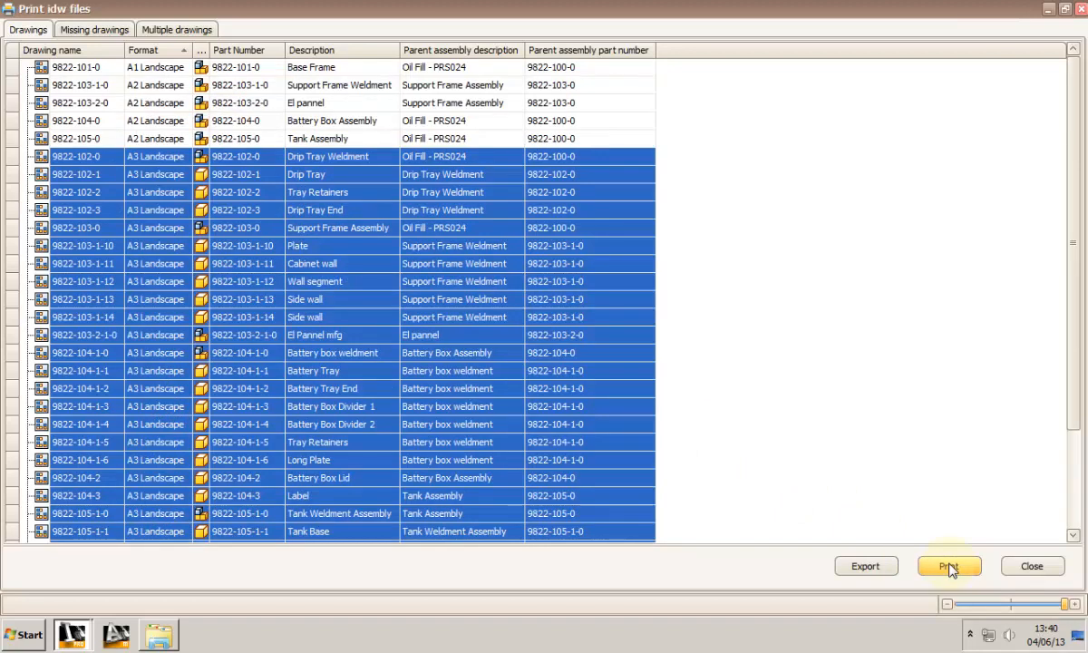
click(948, 566)
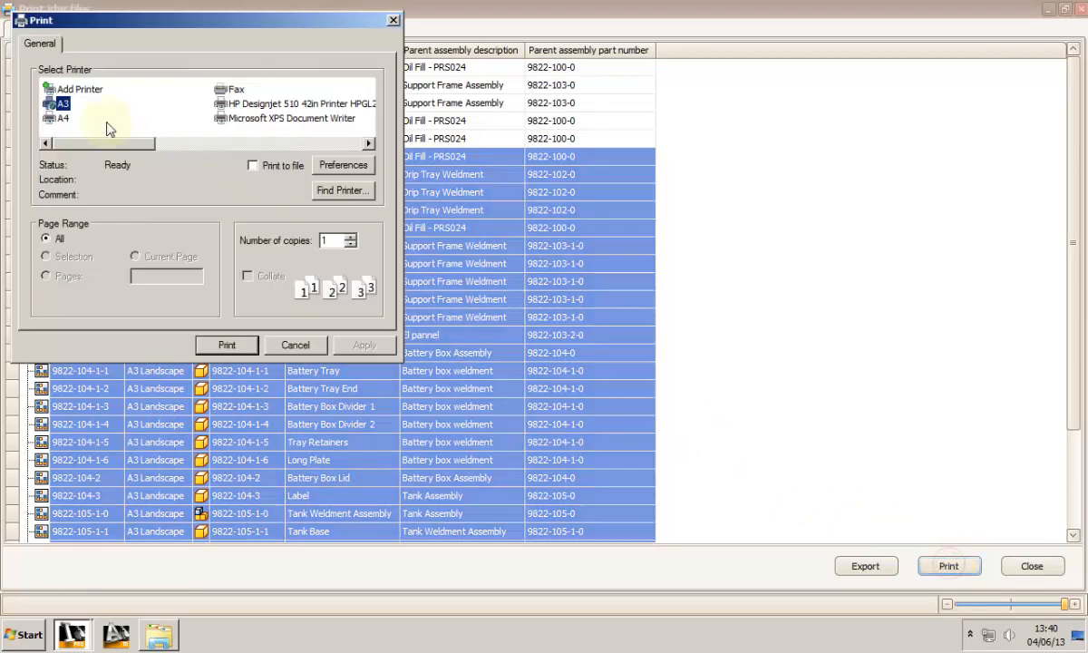
click(343, 165)
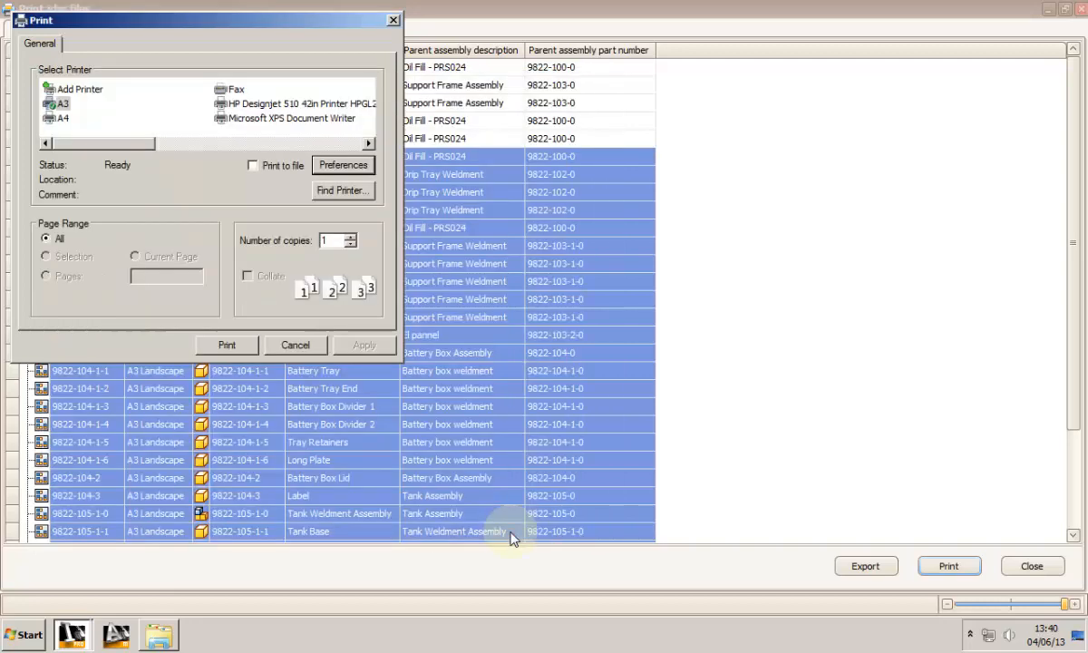
click(359, 240)
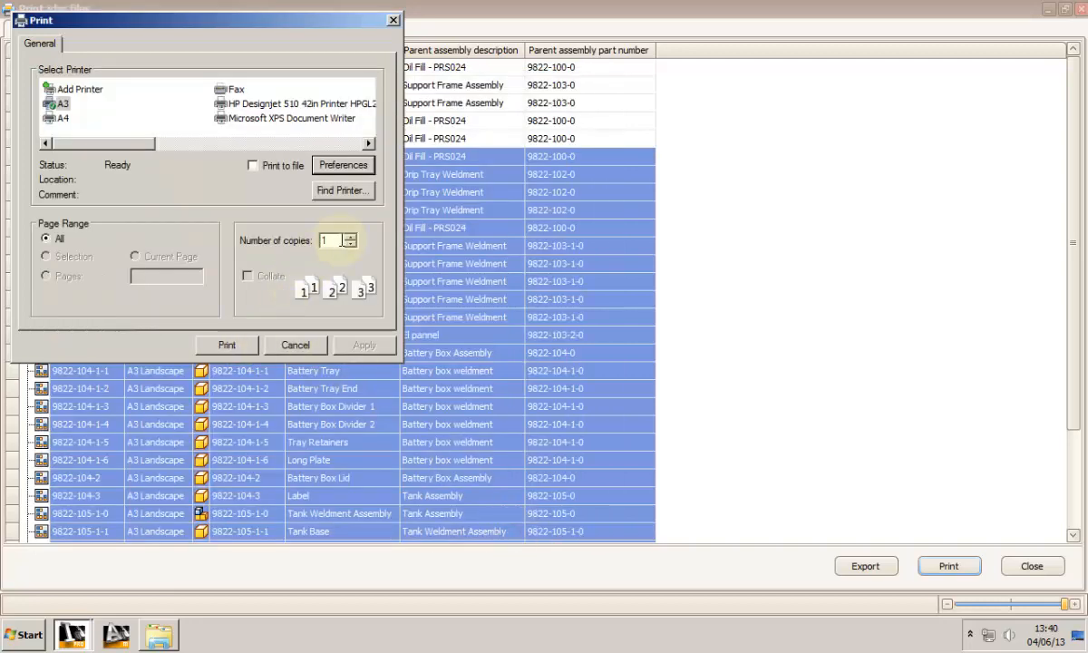
click(294, 345)
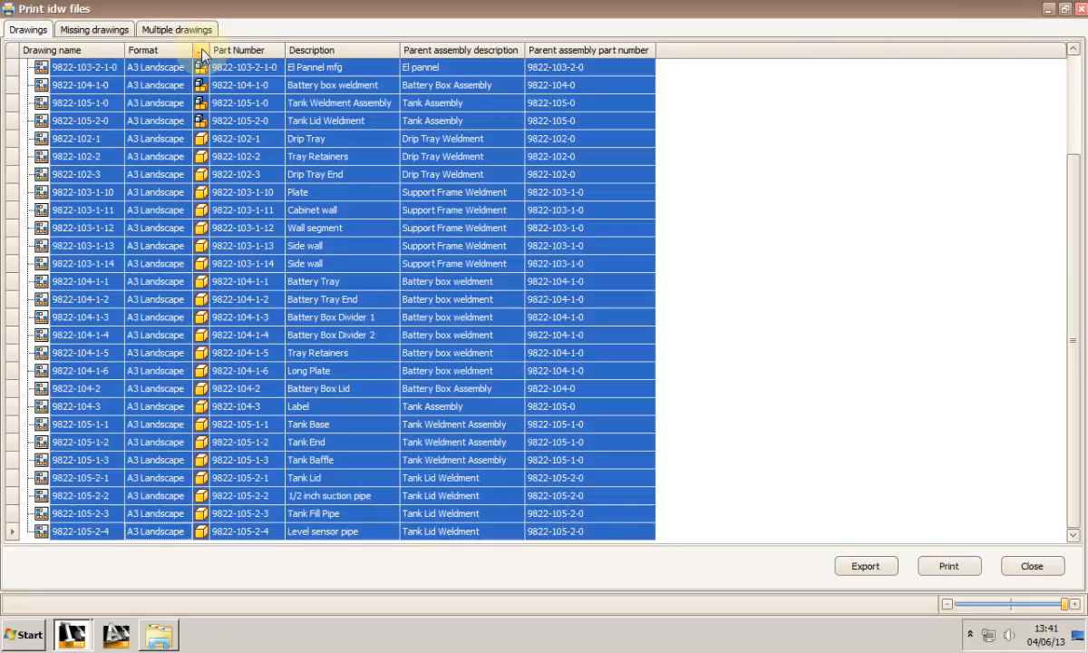
List assemblies first, preview DWF/DWFx/DXF/PDF export, cancel, and show Missing drawings.
click(143, 50)
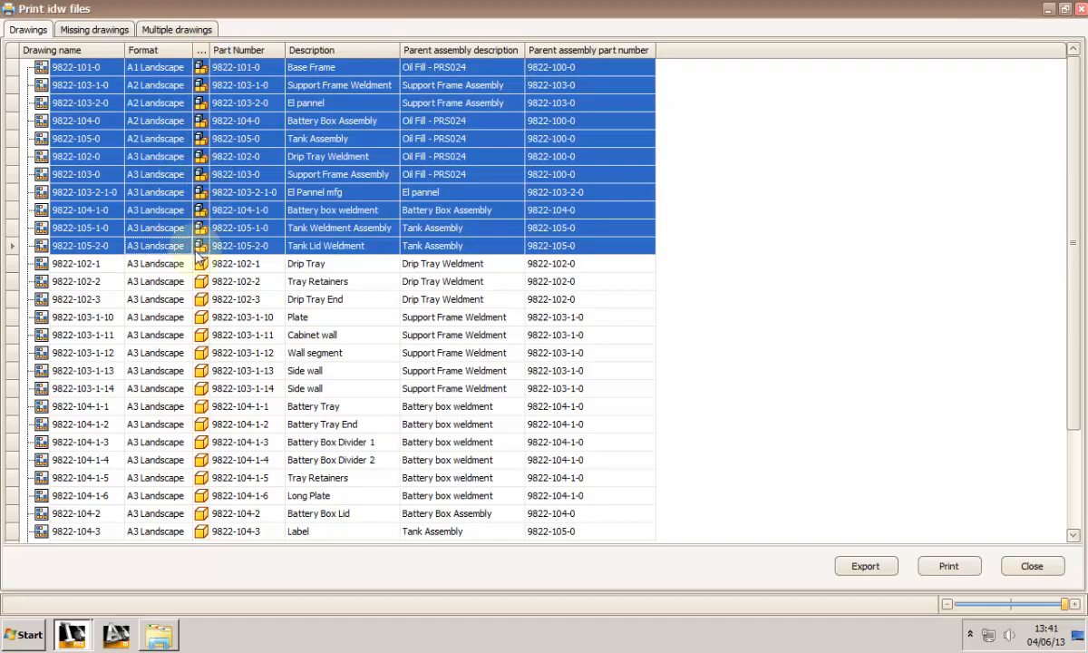
click(864, 565)
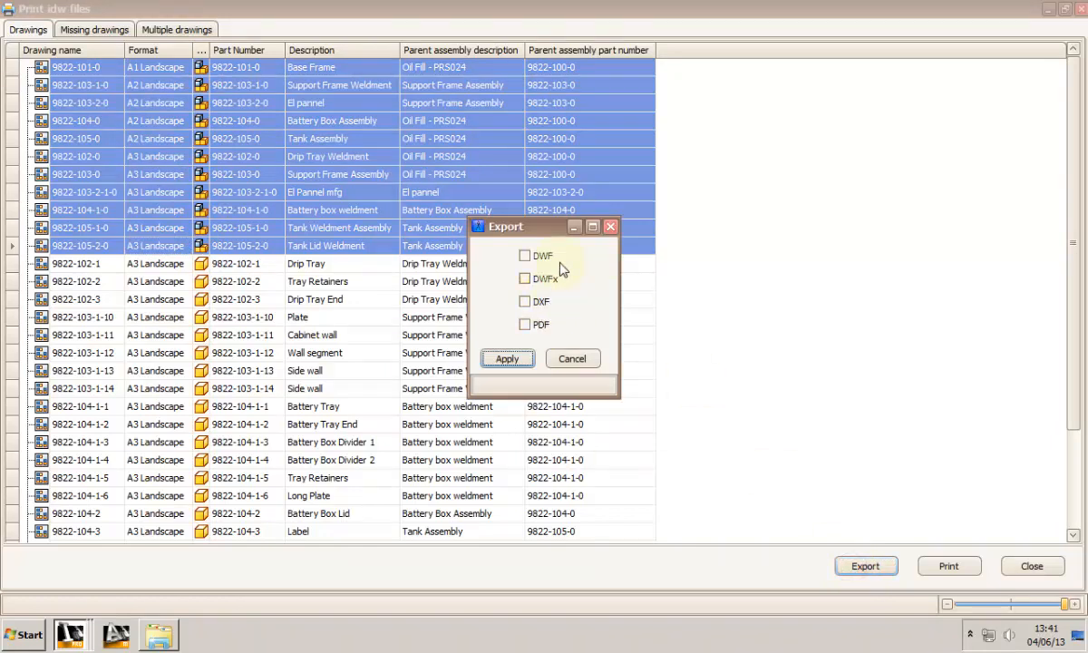
mouse_move(582, 274)
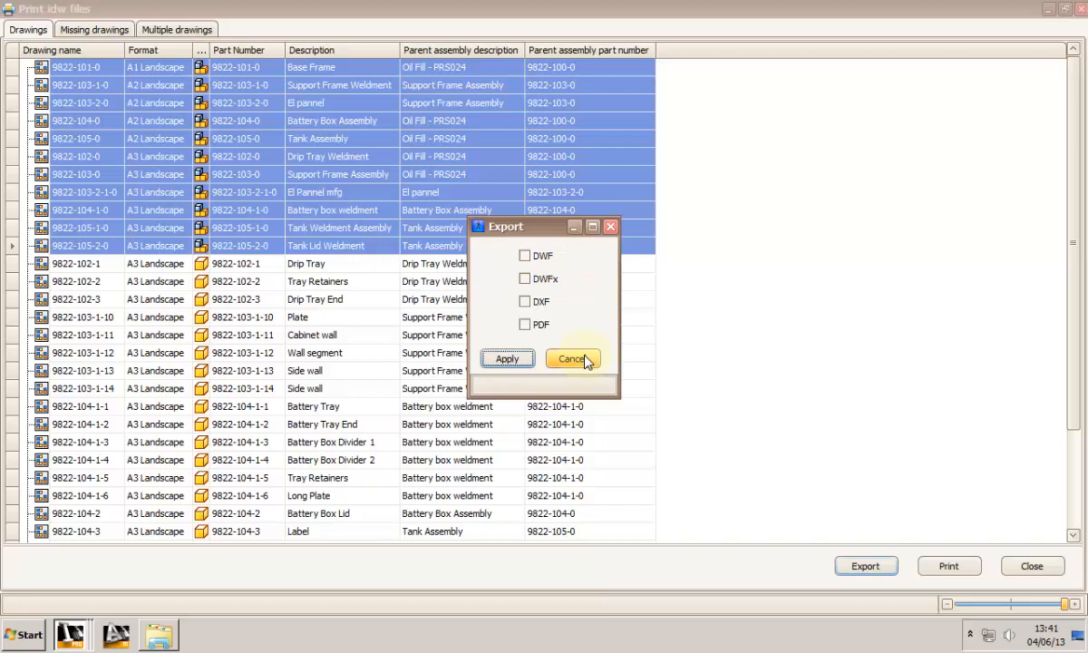
click(572, 359)
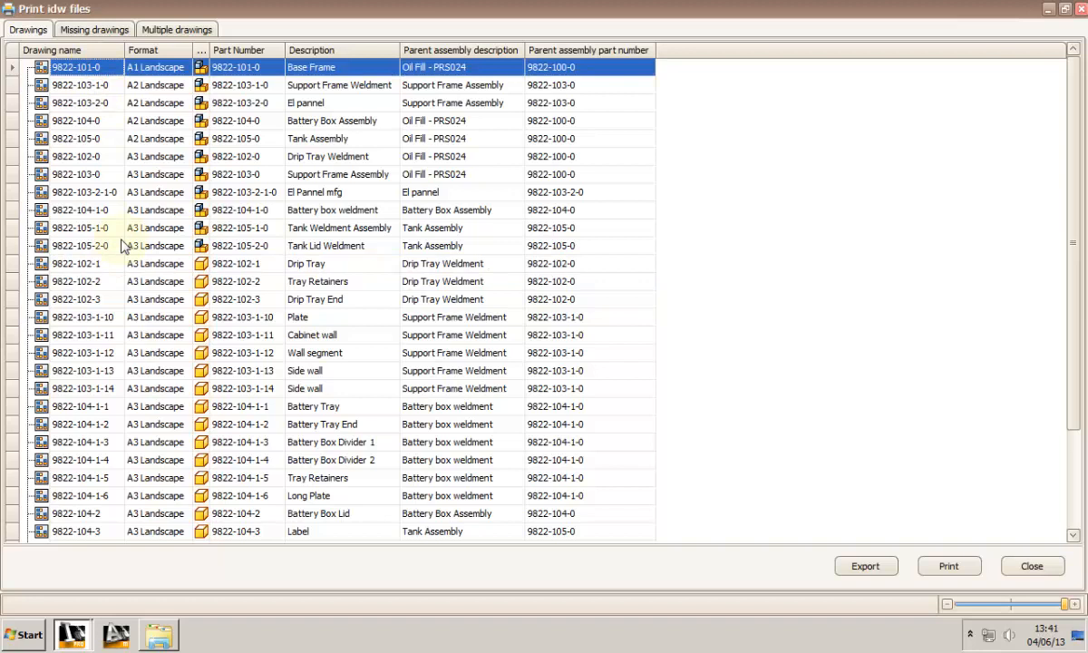
scroll(down, 3)
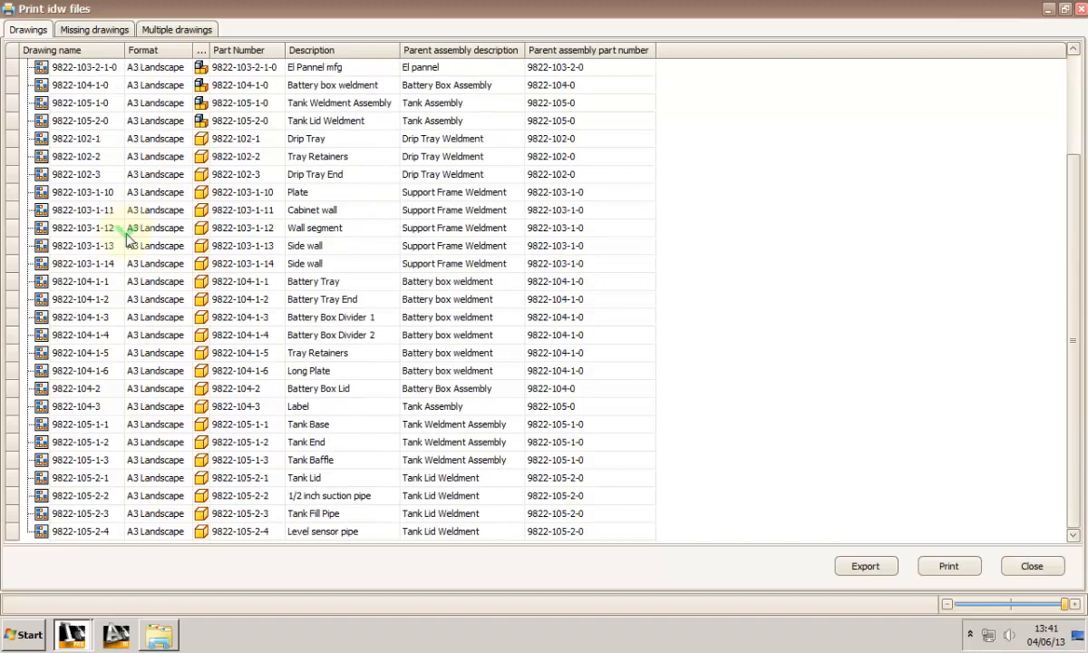
click(93, 29)
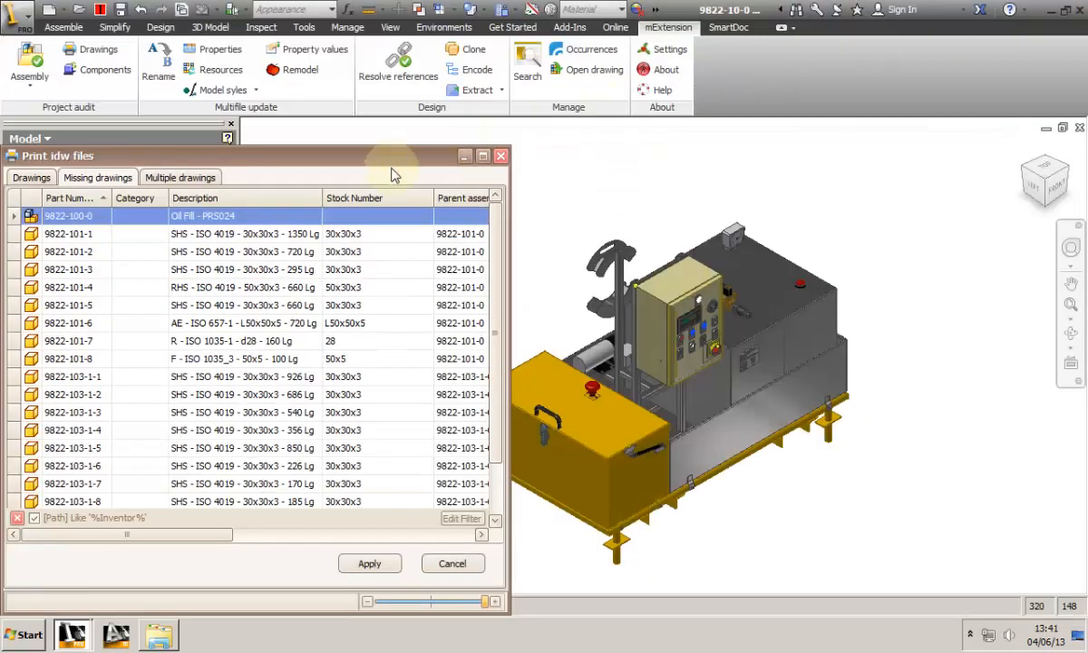
mouse_move(381, 385)
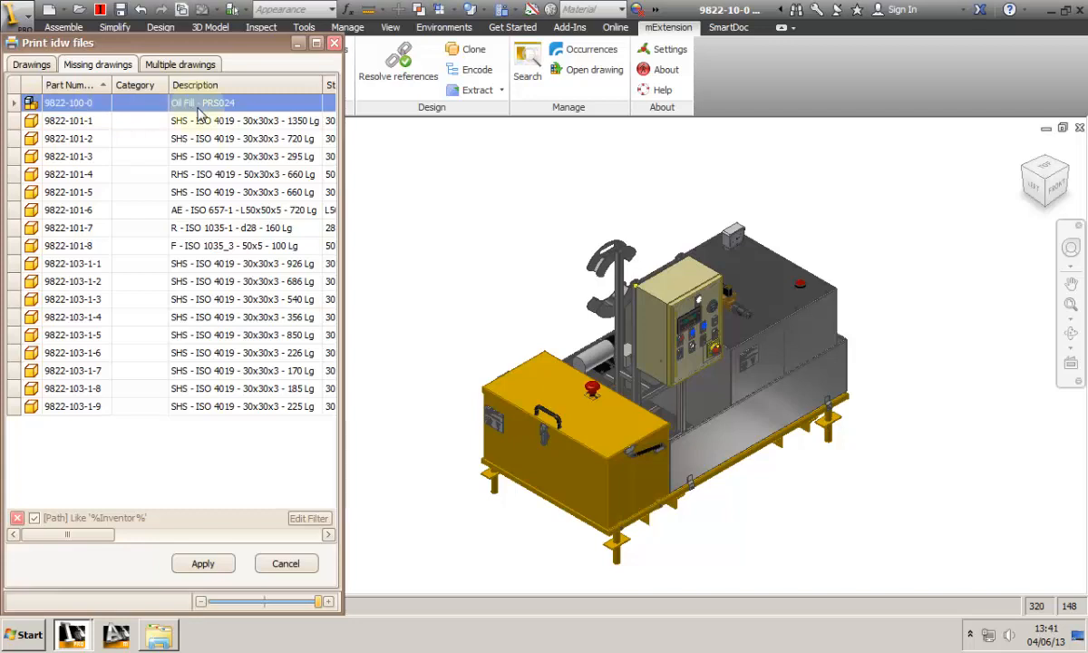
Open parts 9822-101-1 and 9822-101-8 from the Missing drawings list.
right_click(68, 121)
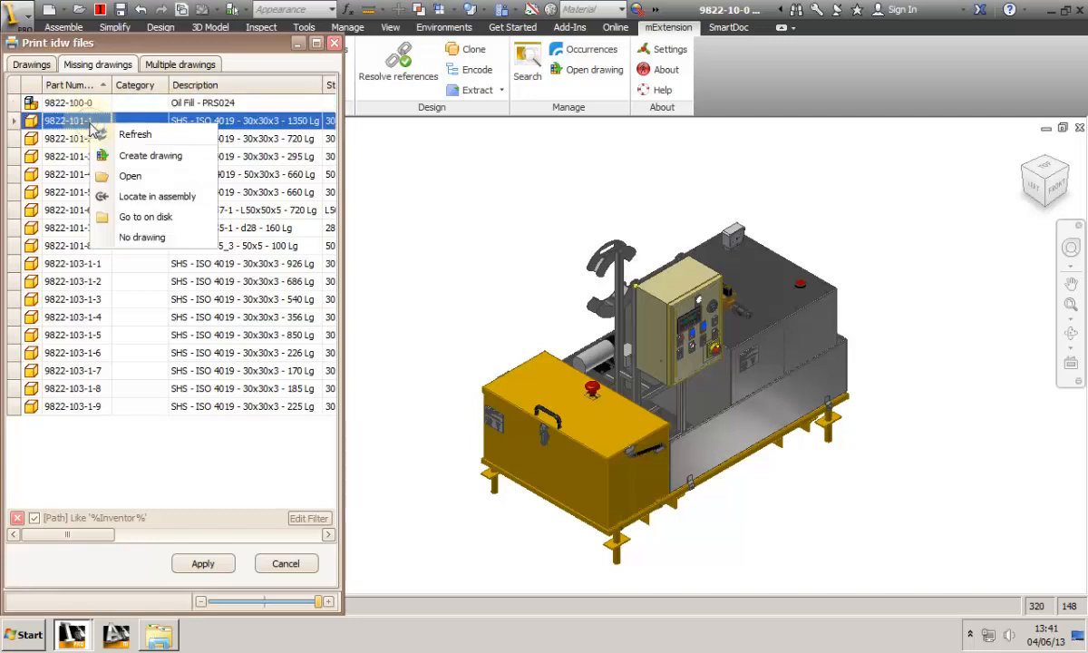
mouse_move(154, 175)
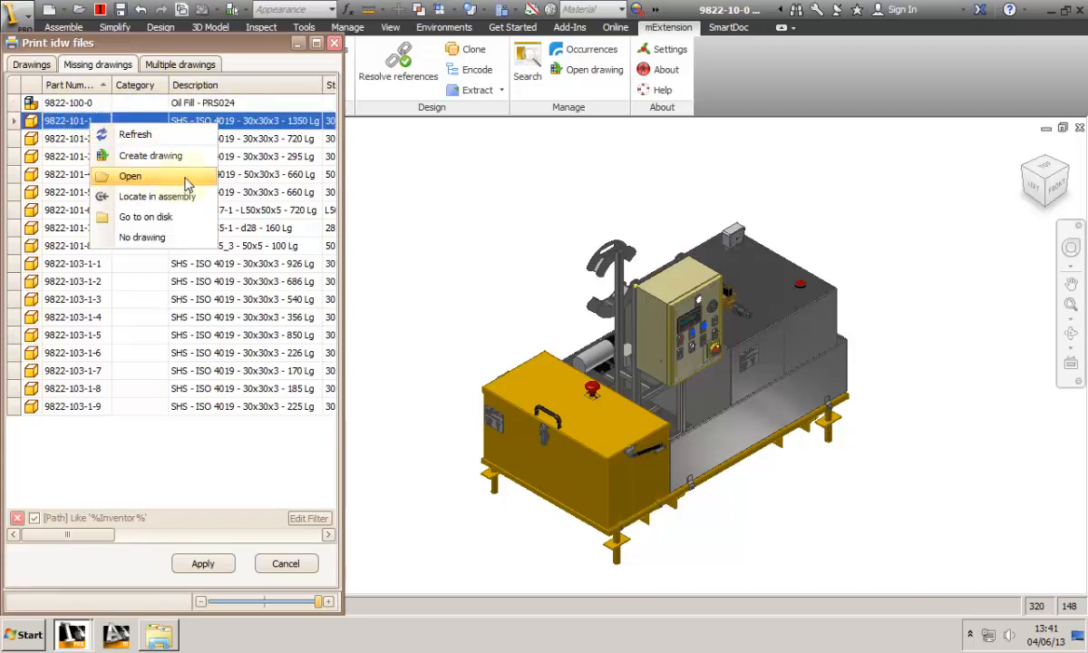
mouse_move(204, 181)
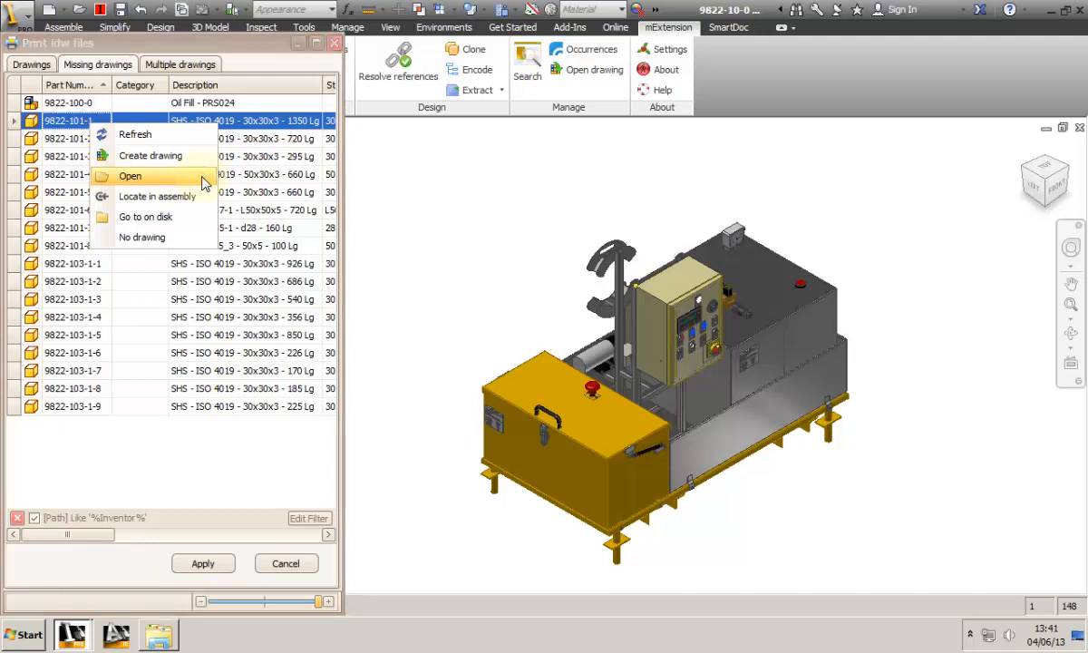
click(130, 176)
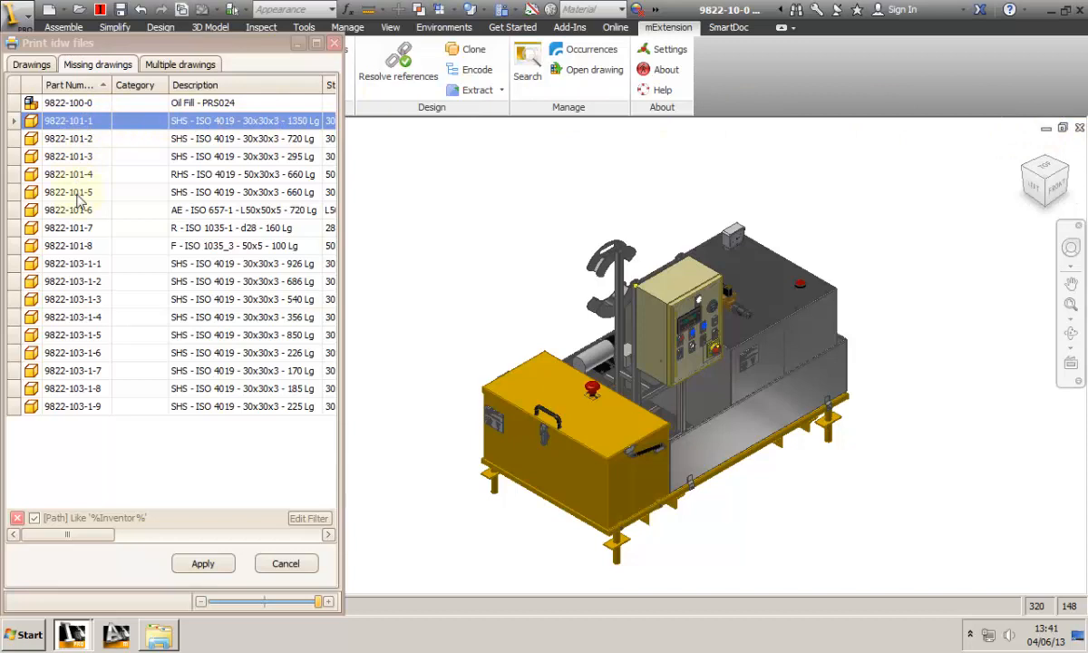
right_click(68, 245)
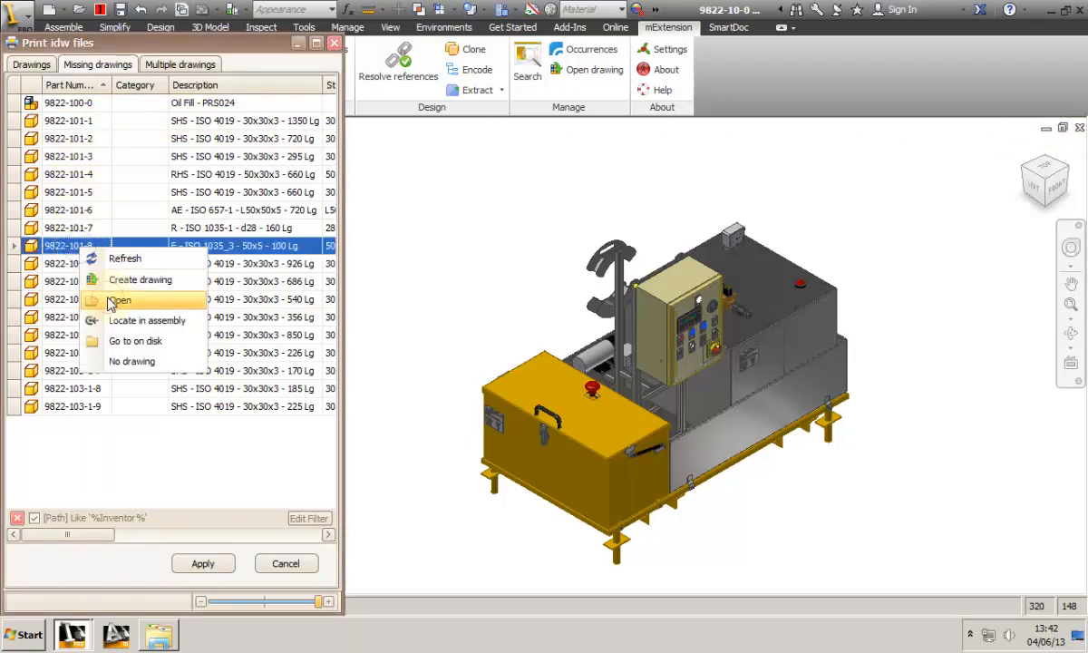
click(120, 300)
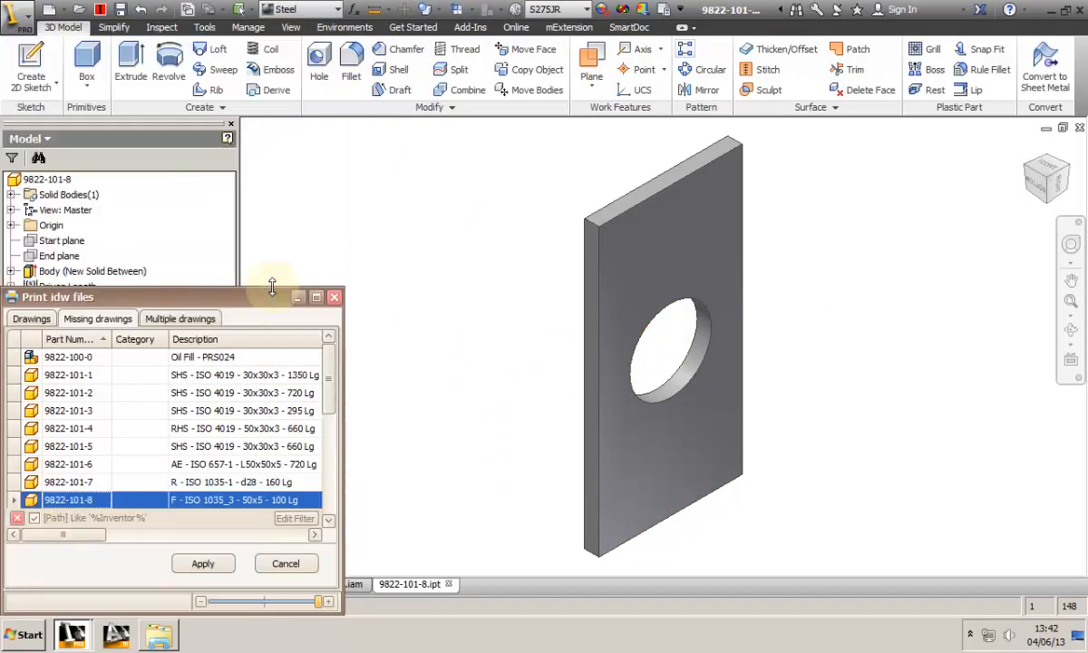
Create a Standard.idw drawing of 9822-101-8 with a Left-oriented base view.
right_click(68, 499)
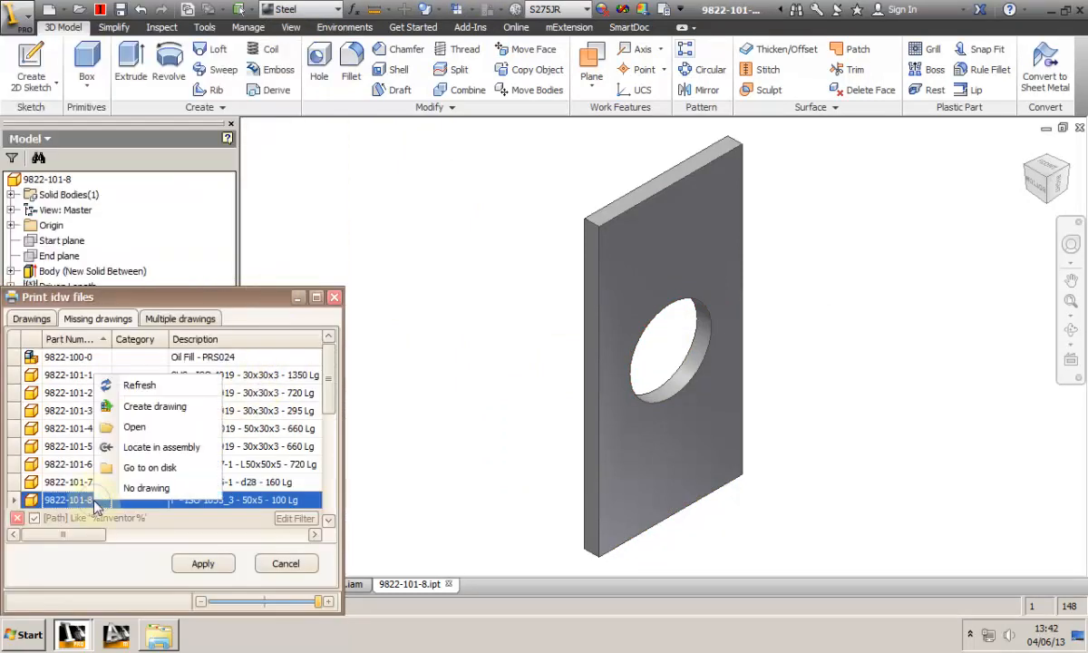
mouse_move(154, 406)
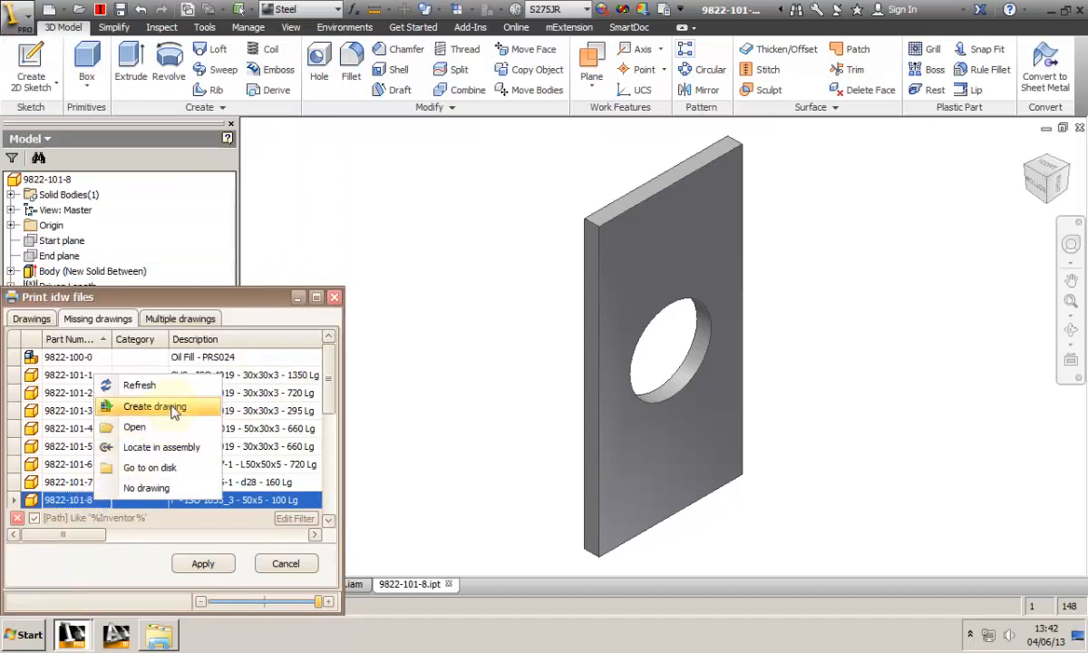
click(154, 406)
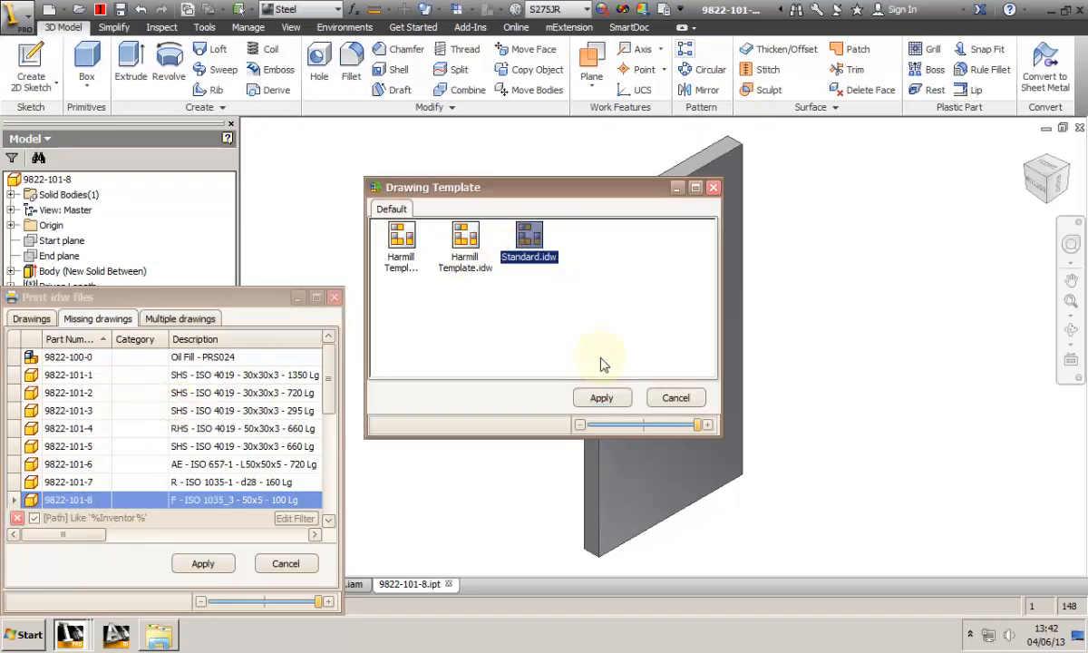
click(674, 397)
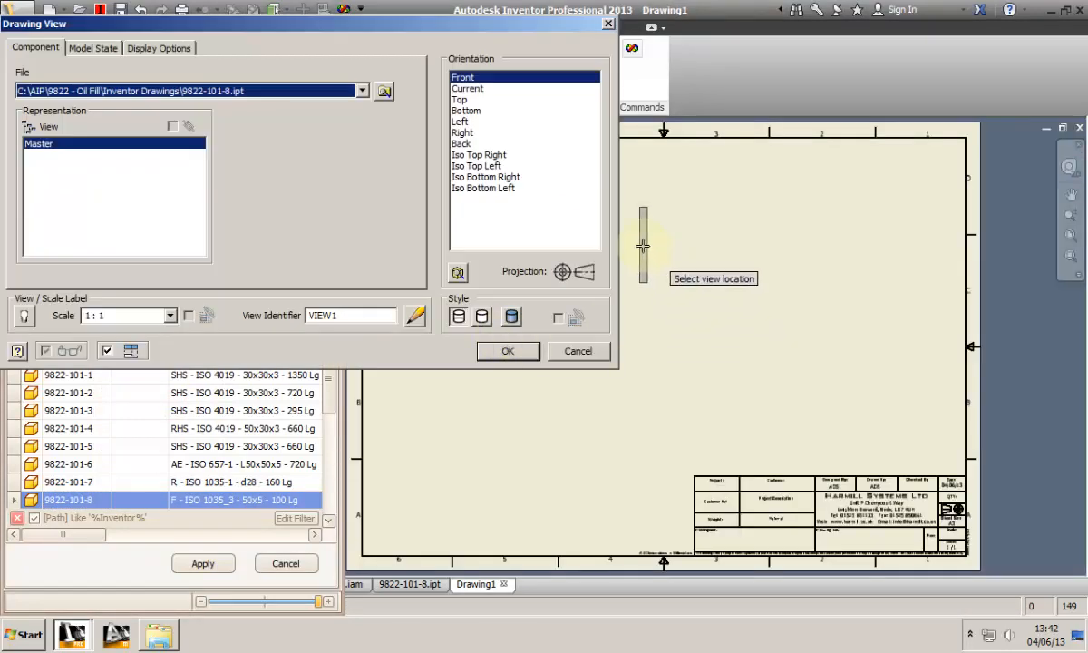
click(459, 121)
text(2)
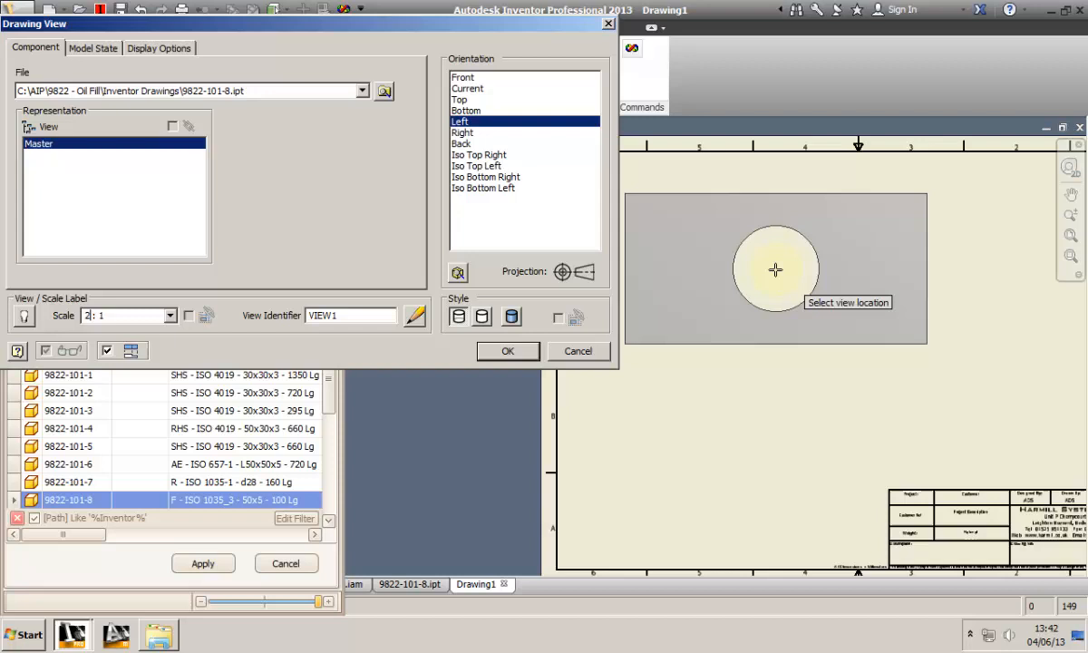
click(508, 351)
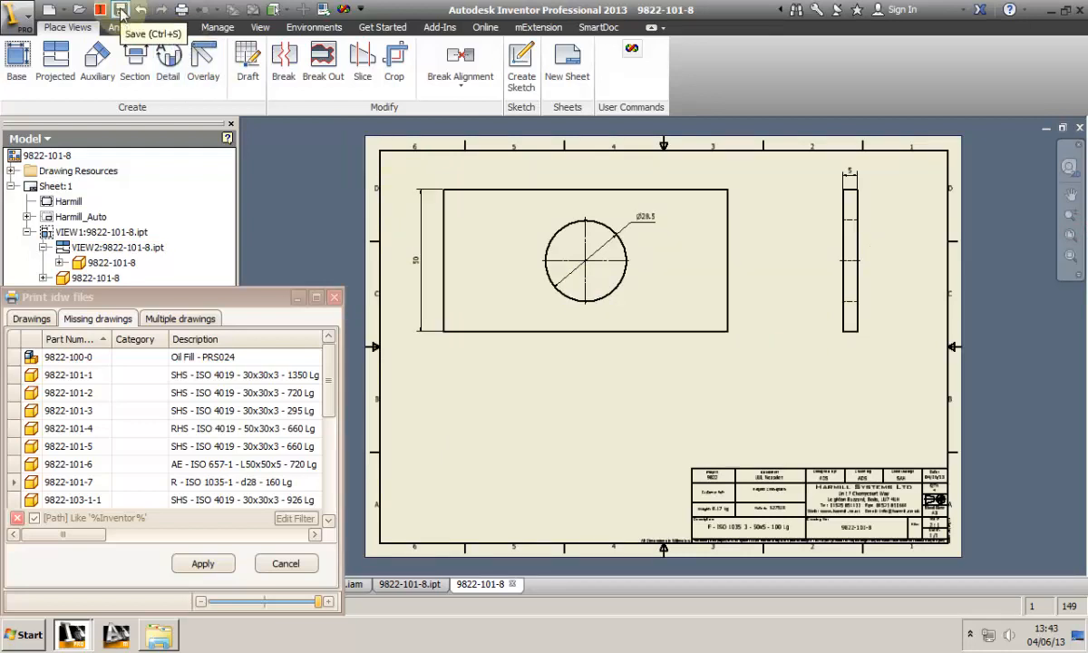
Save the drawing as 9822-101-8.idw in Inventor Drawings and close it.
click(121, 10)
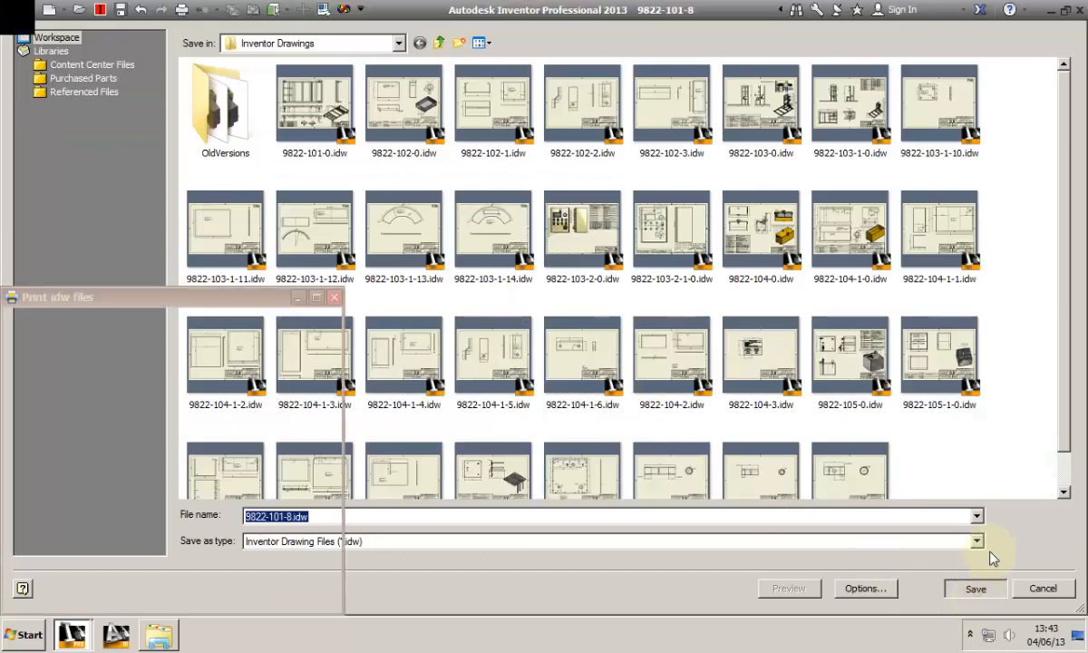
click(976, 588)
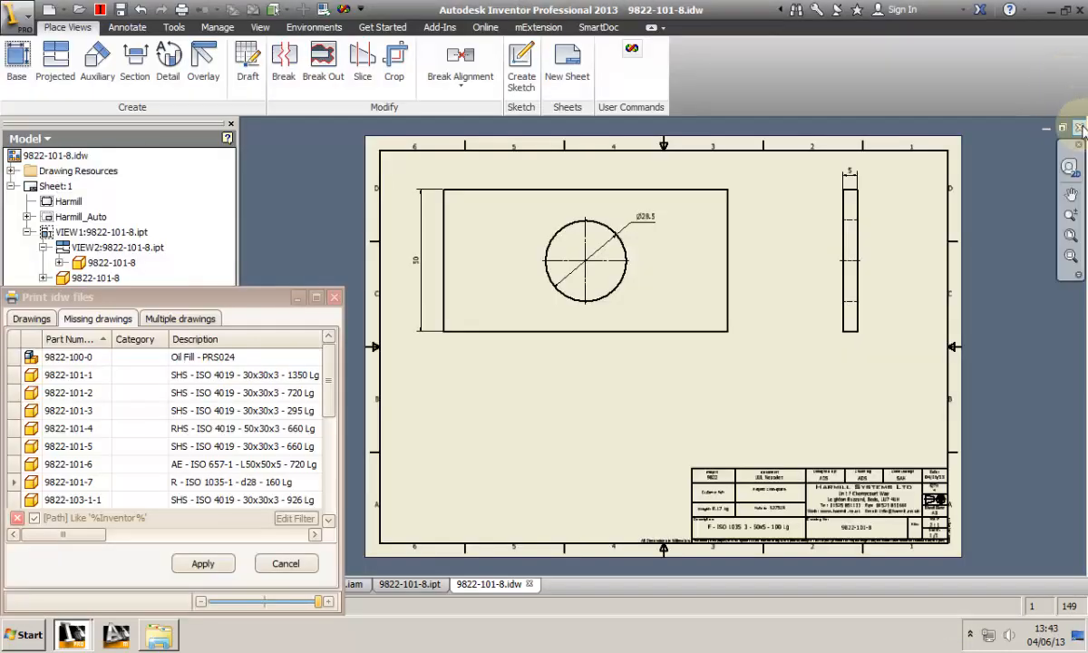
click(410, 583)
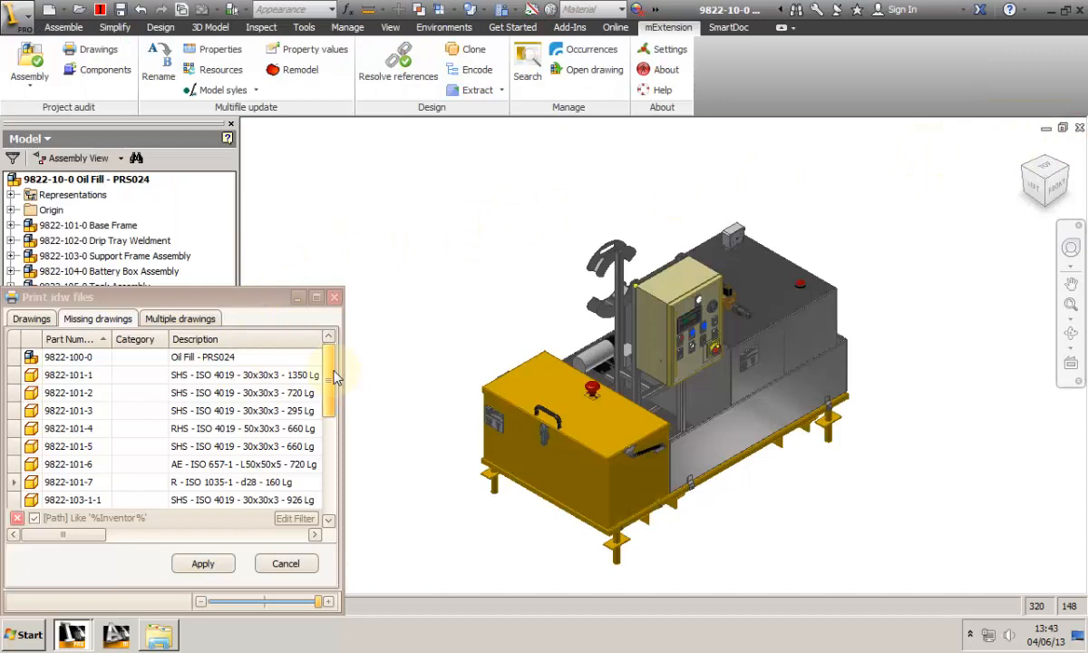
Mark parts 9822-101-1 through 9822-103-1-9 as No drawing and check the Category filter.
click(68, 374)
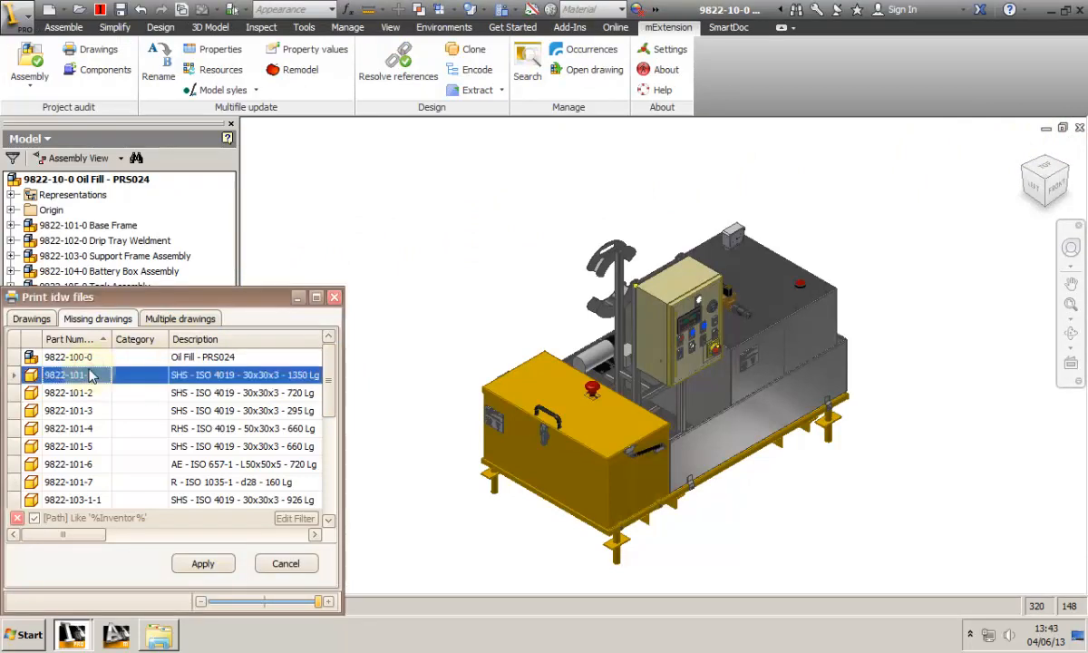
scroll(down, 3)
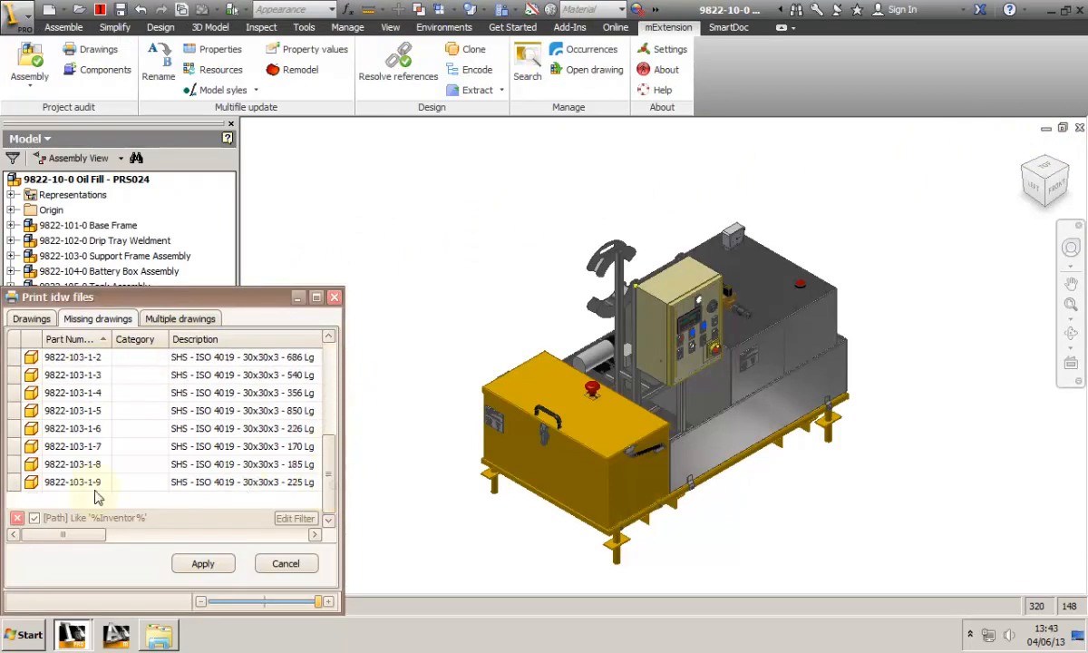
right_click(73, 481)
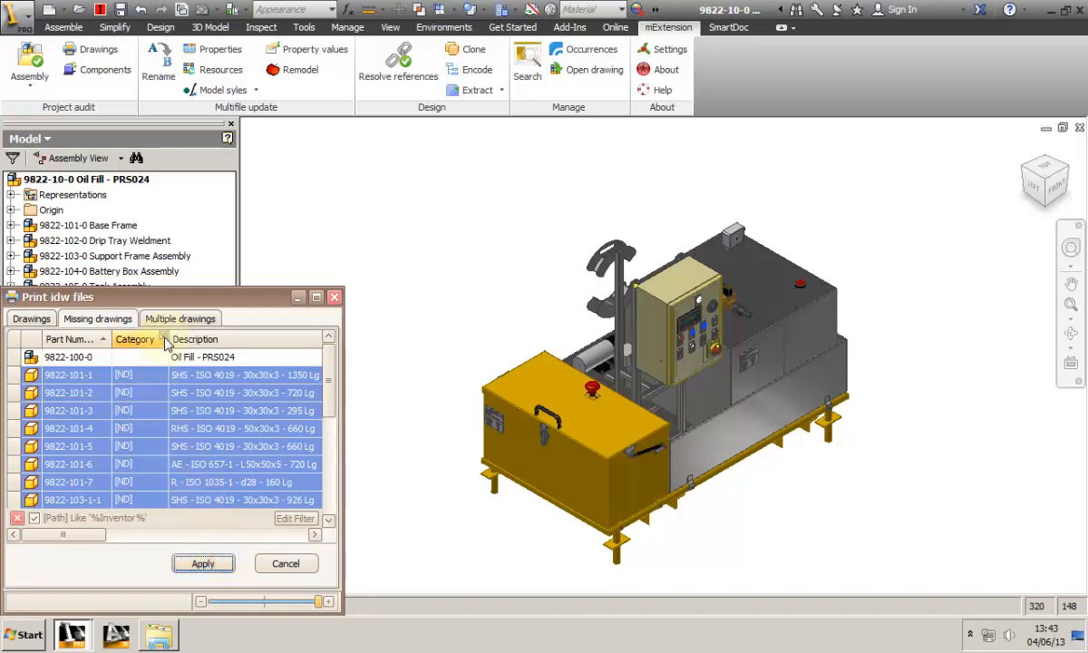
click(163, 338)
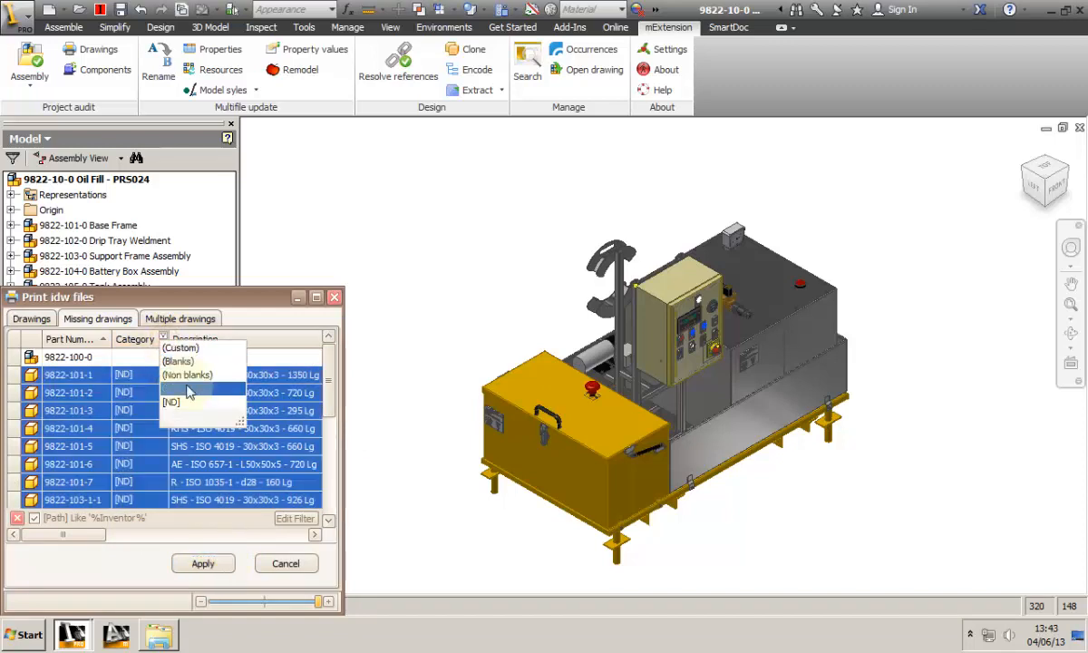